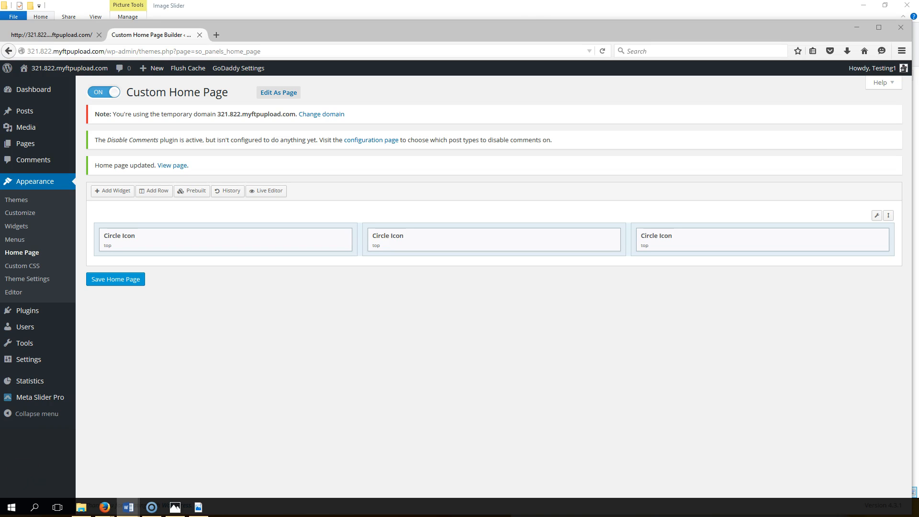
Dismiss the 'Home page updated' notice and show the Circle Icon row's edit, duplicate and delete options.
click(127, 507)
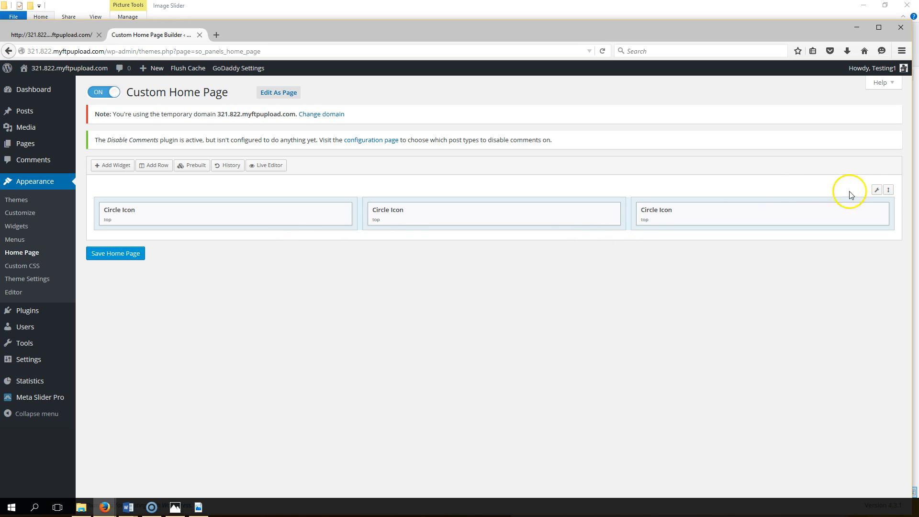
click(888, 190)
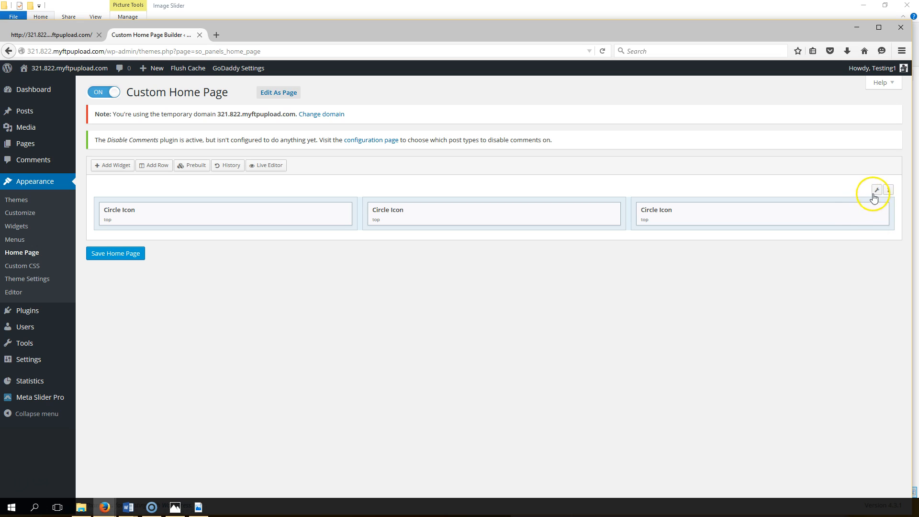
click(876, 188)
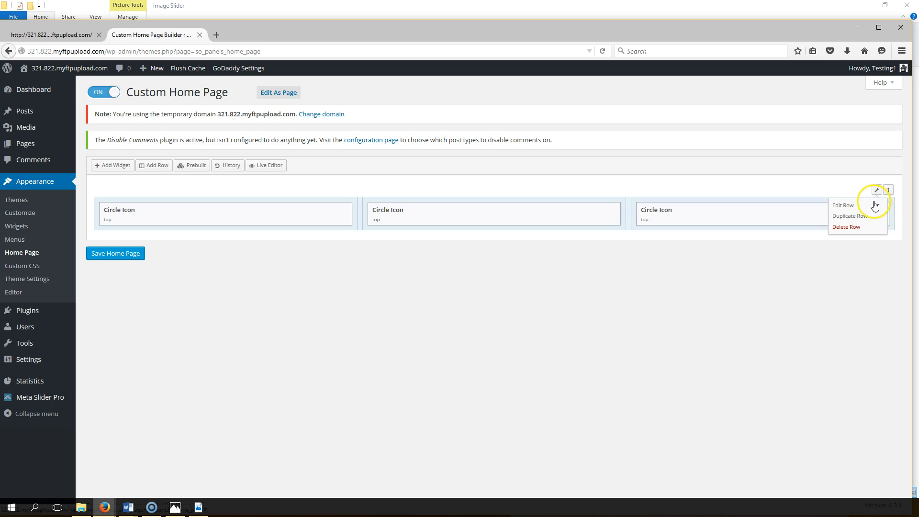
Edit the Circle Icon row, set its Row Layout to Full Width Stretched, and save.
click(843, 205)
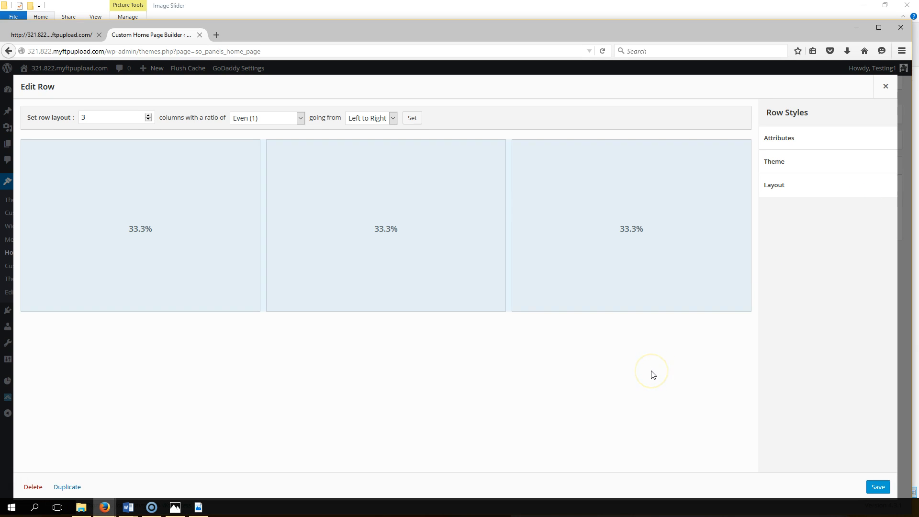
mouse_move(764, 197)
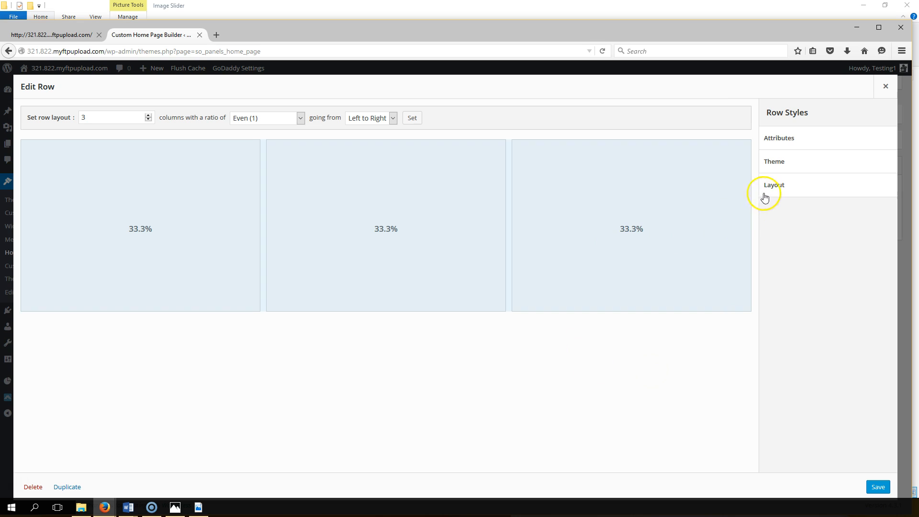
click(773, 185)
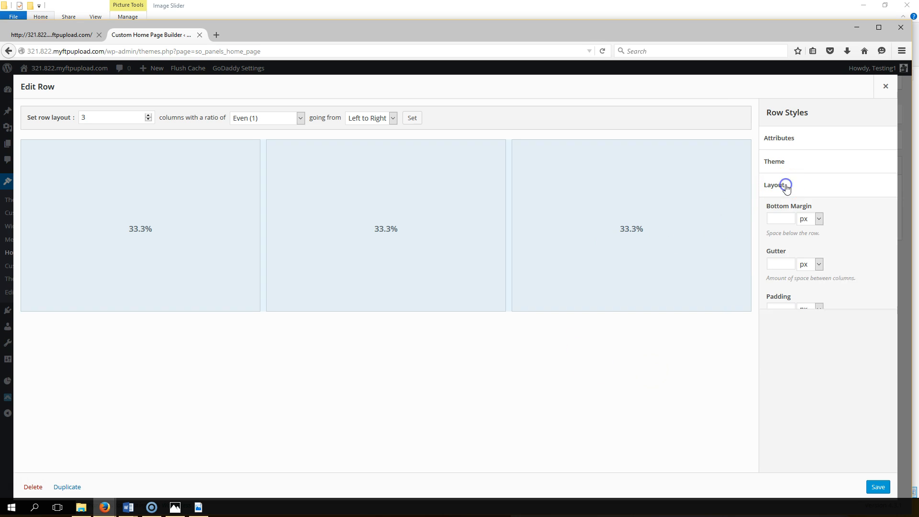
click(773, 184)
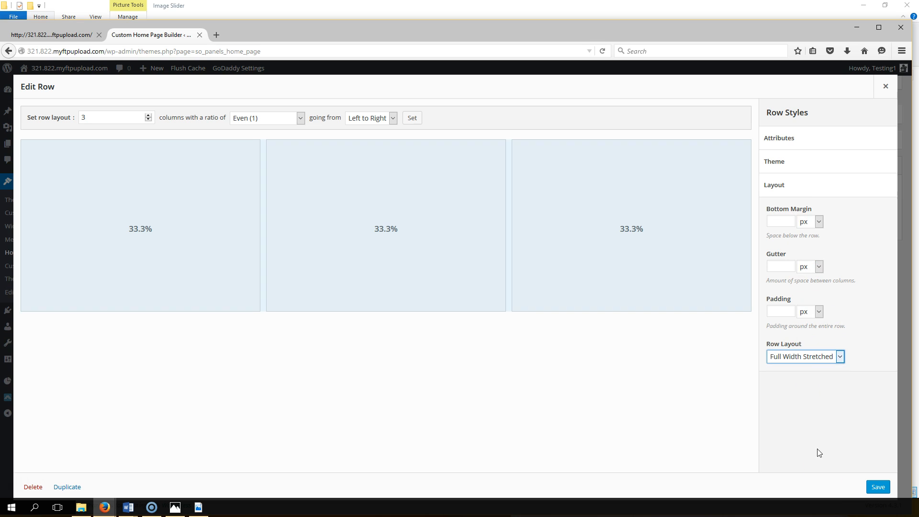
click(884, 86)
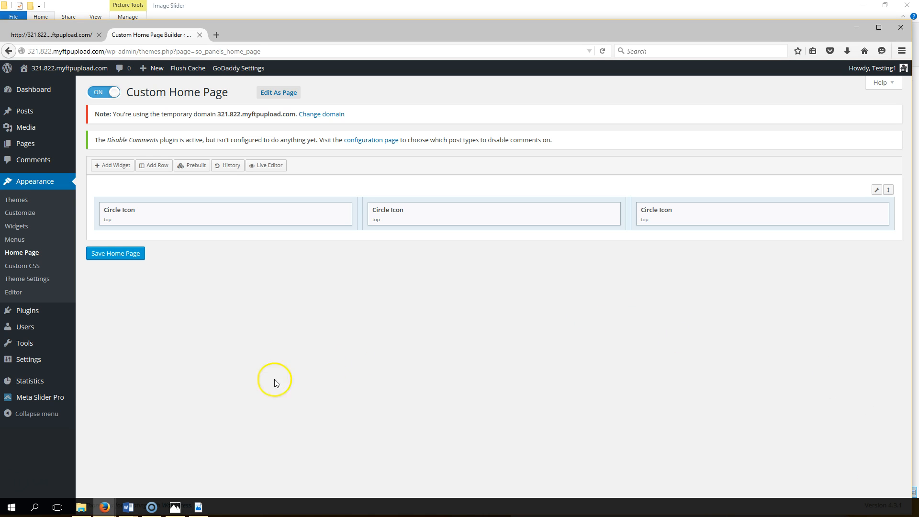
Save the home page and reload the live site to view the full-width circle icons.
click(114, 253)
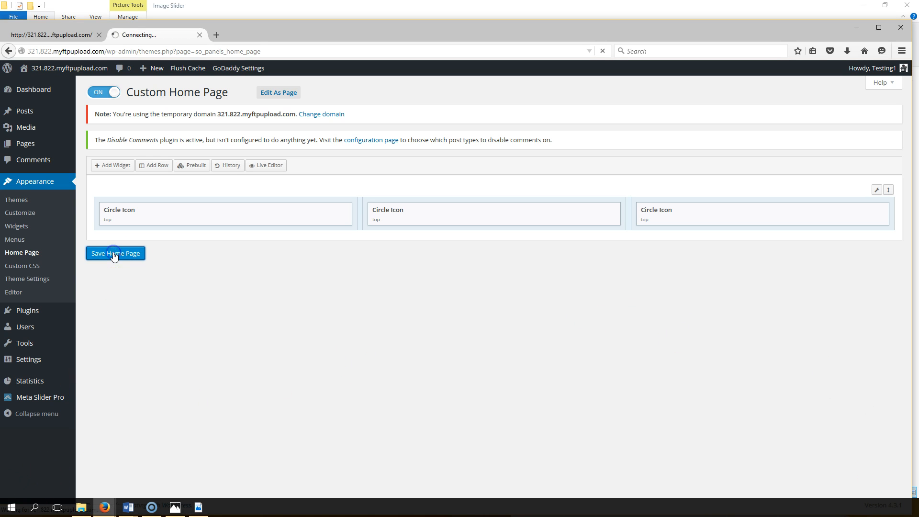
click(115, 252)
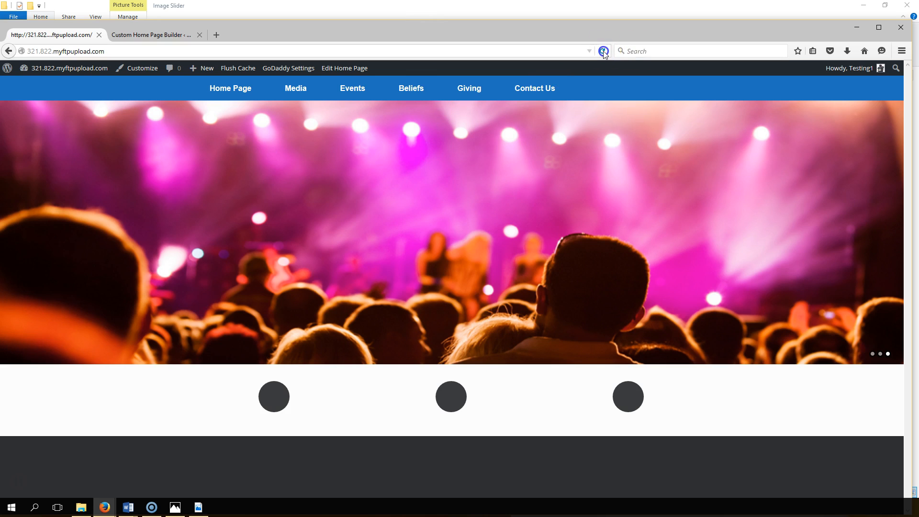
click(603, 51)
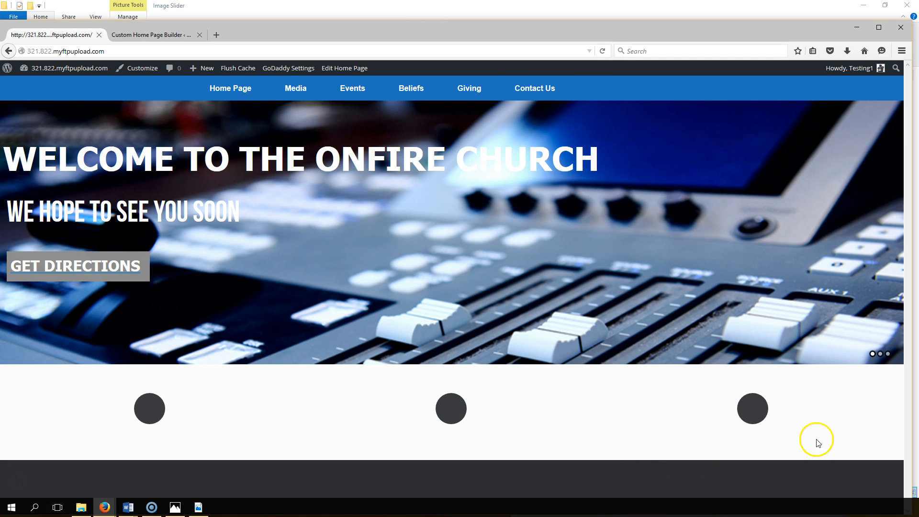
mouse_move(16, 483)
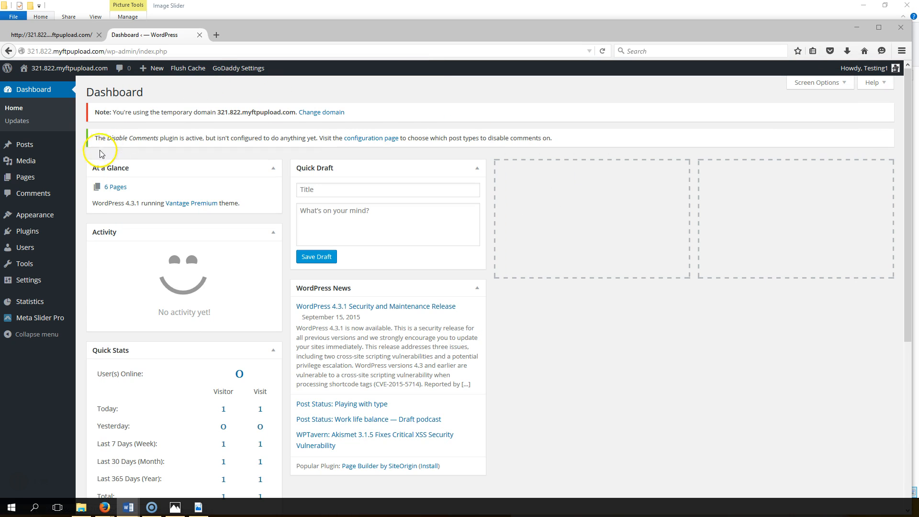
Go to Appearance > Themes > Customize and open Theme Design > Widgets.
click(32, 215)
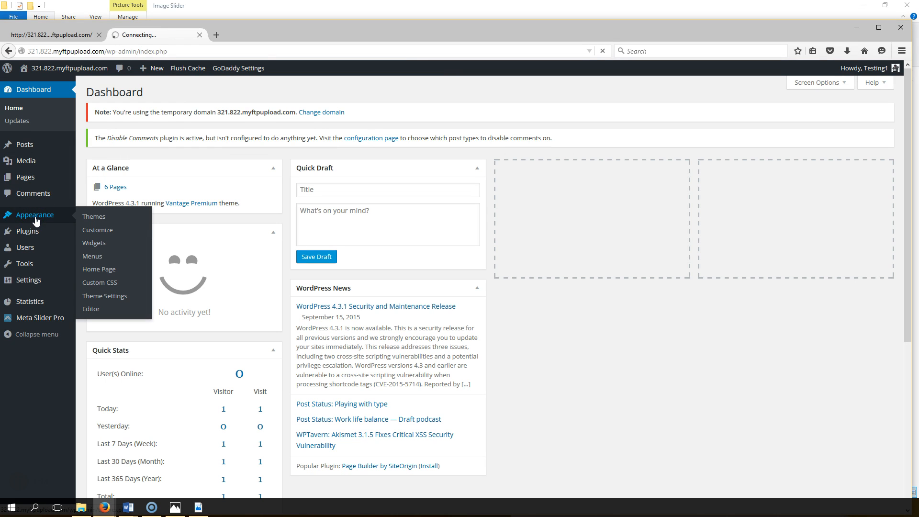
click(93, 217)
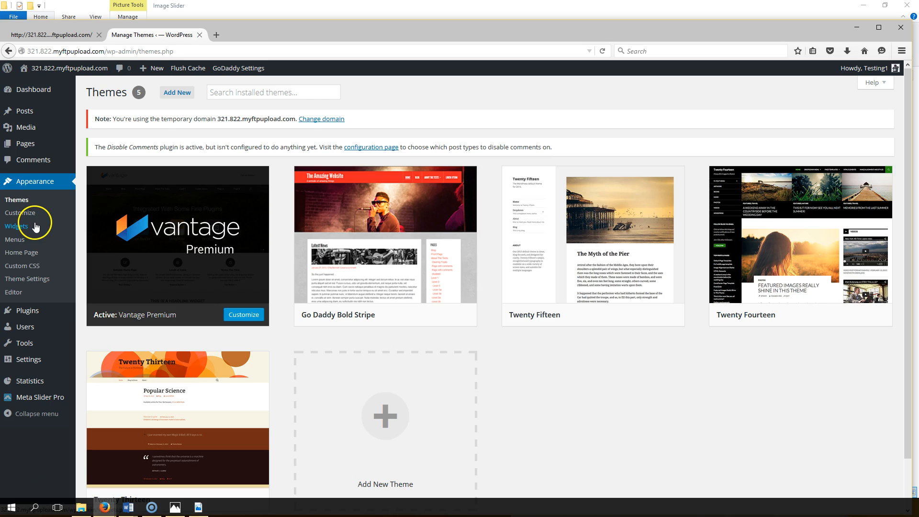
click(20, 212)
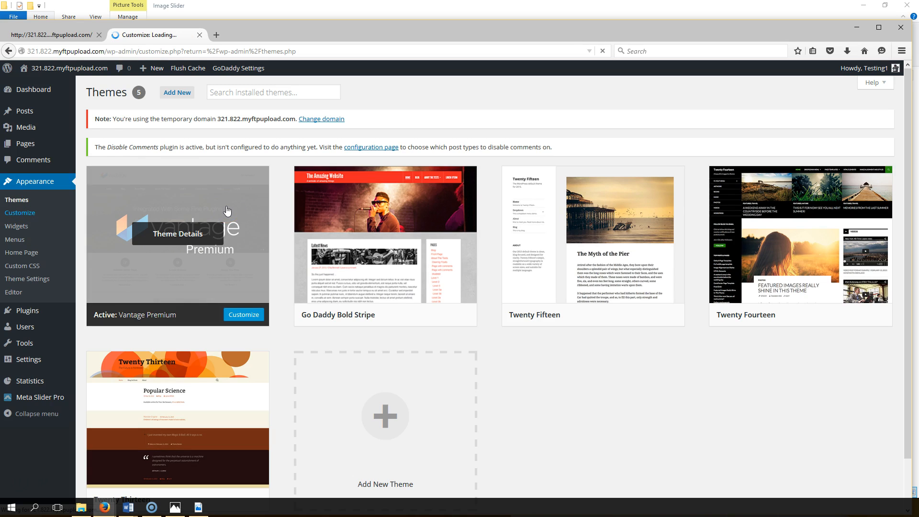
click(243, 315)
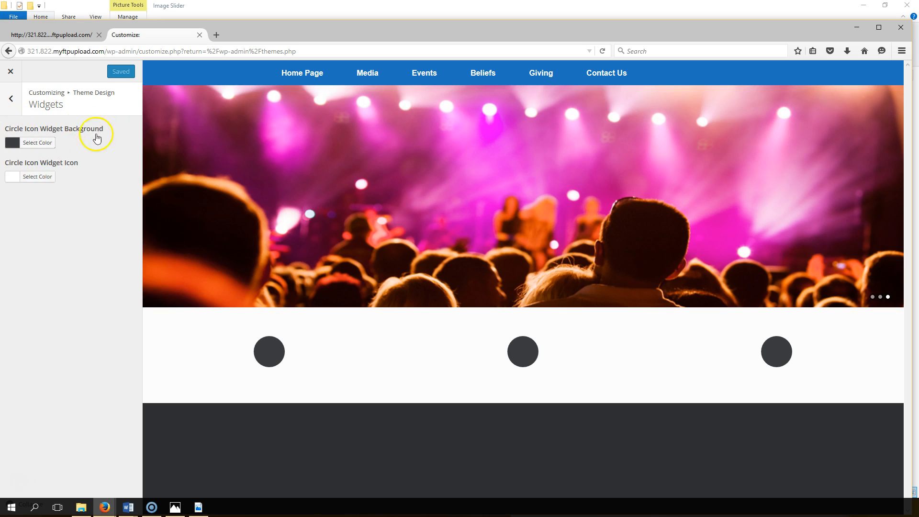
Set the Circle Icon Widget Background colour to the red swatch.
click(37, 142)
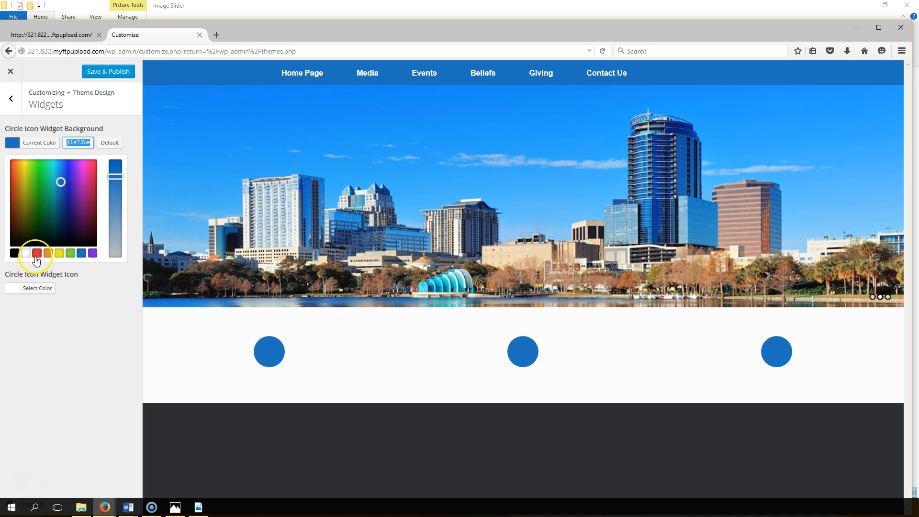
click(36, 253)
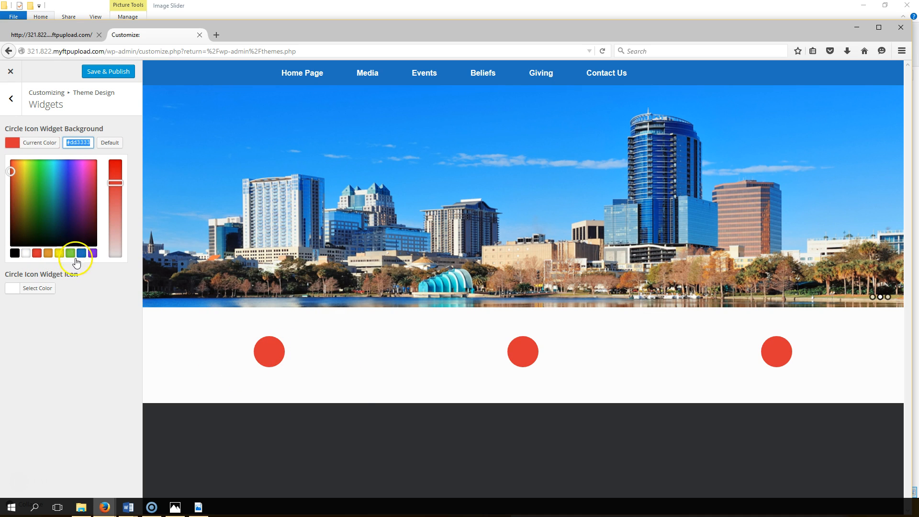